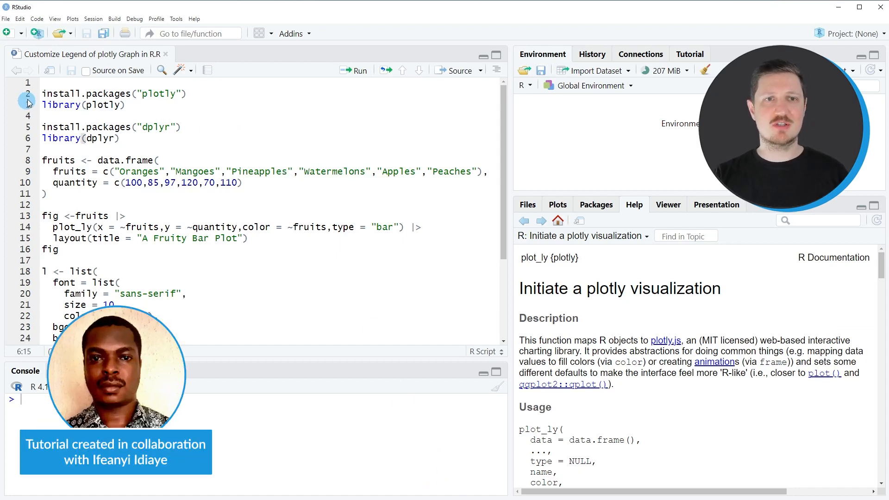
- Run library(plotly) and library(dplyr) from the script to load both packages
drag(43, 93, 42, 149)
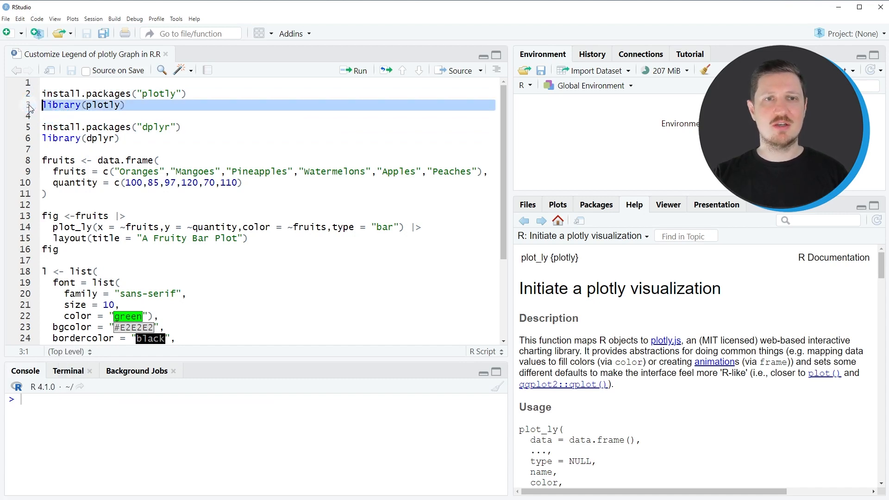
click(353, 71)
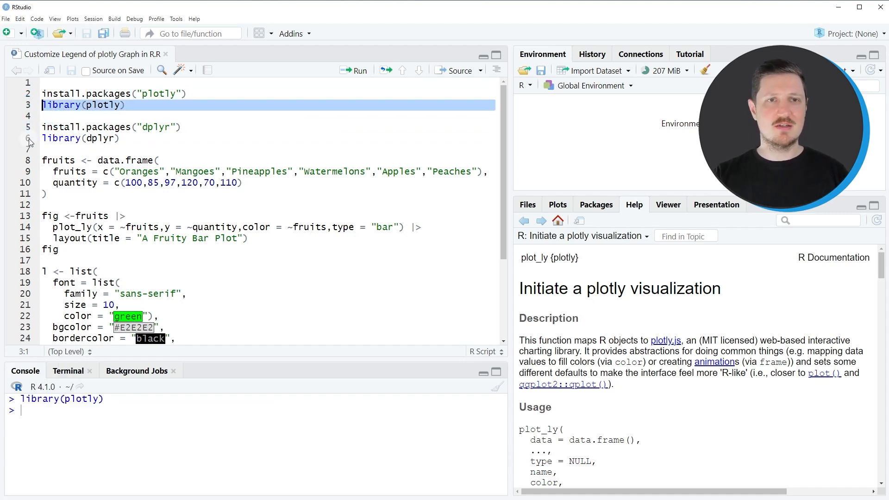
click(354, 70)
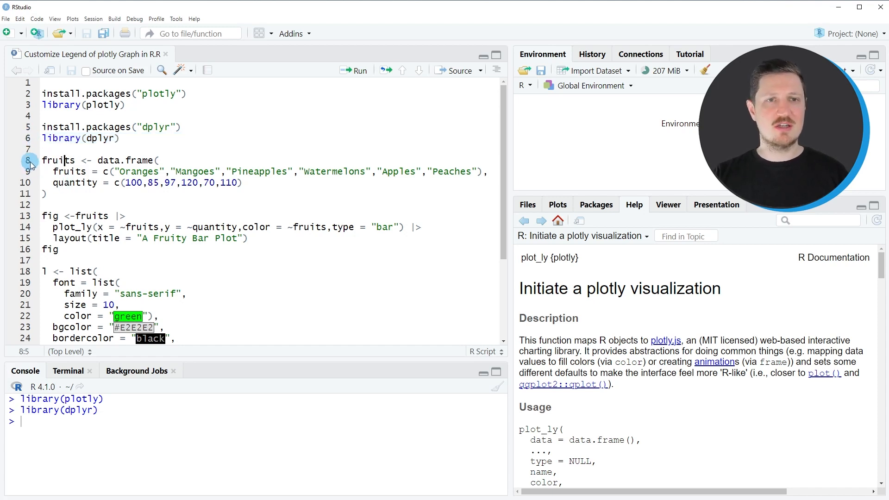
- Run lines 8–11 to build the six-fruit data frame and view fruits as a table
drag(42, 160, 113, 199)
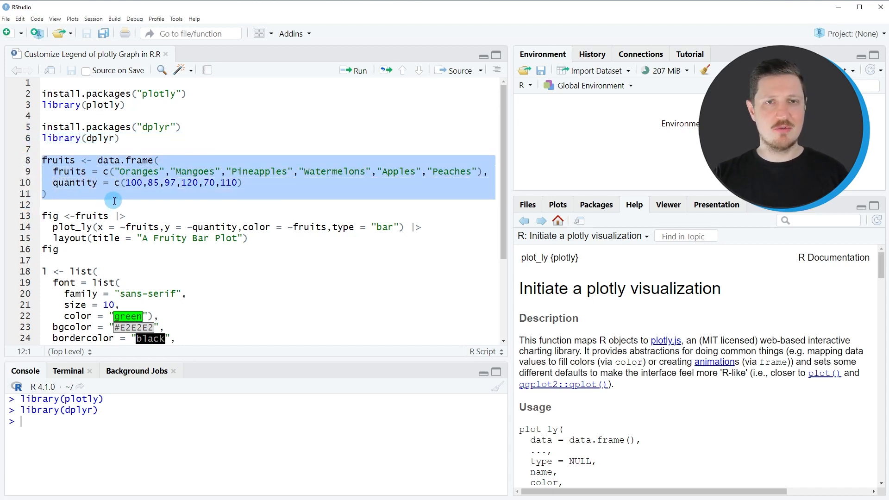
click(358, 71)
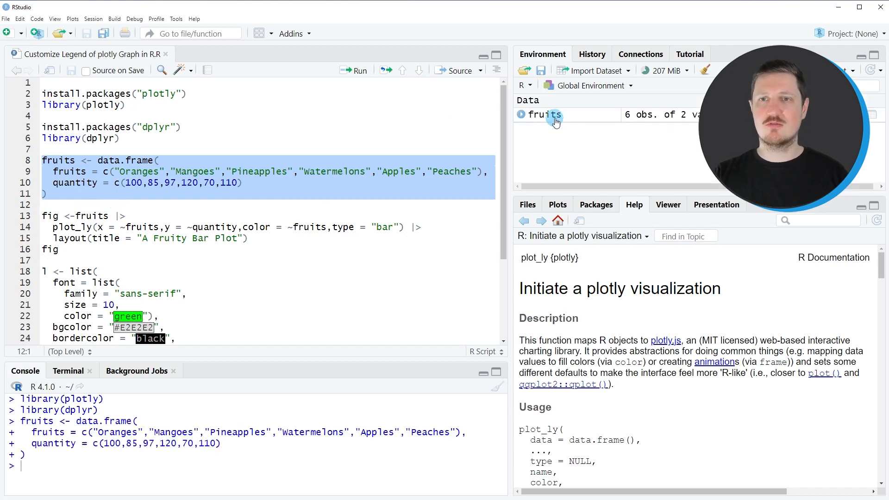
mouse_move(545, 115)
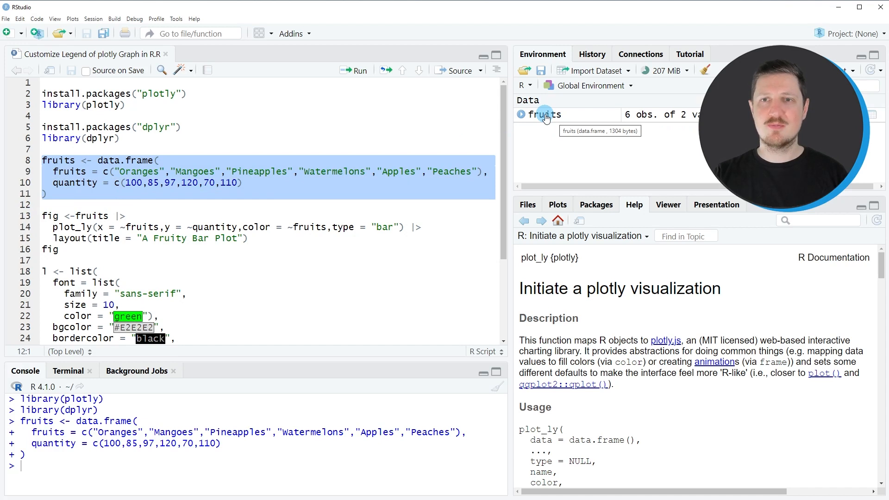
click(543, 114)
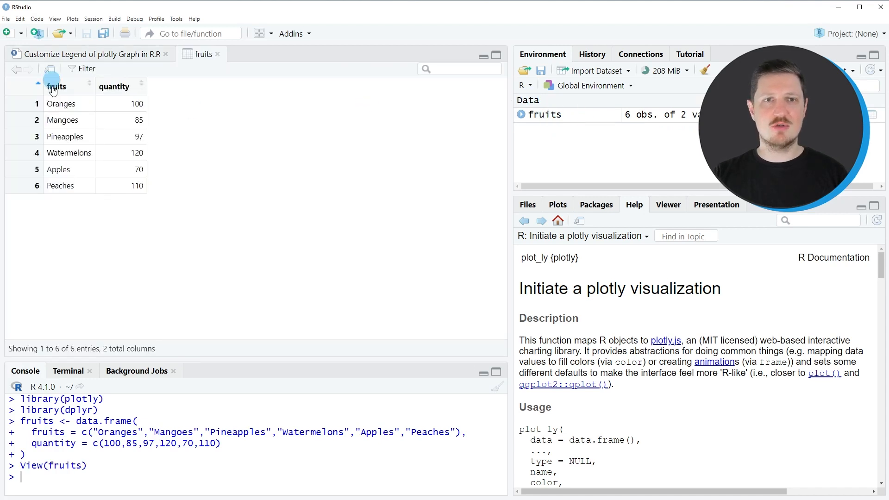
mouse_move(124, 124)
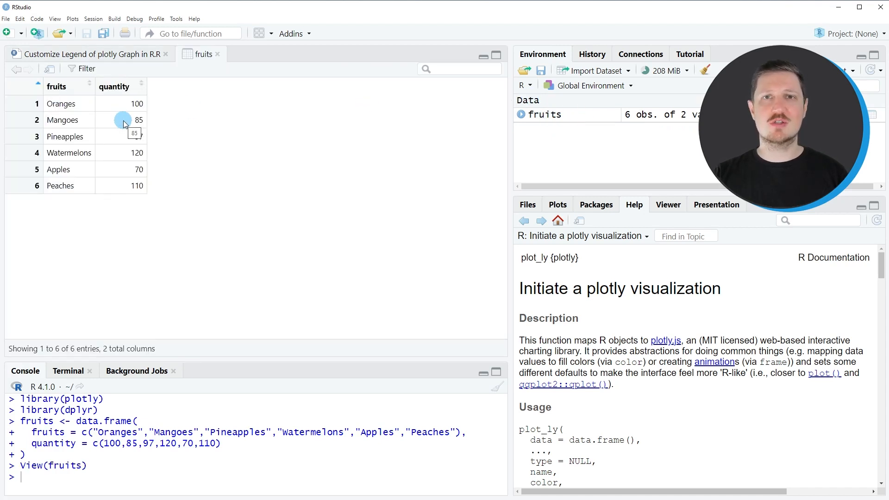
mouse_move(86, 108)
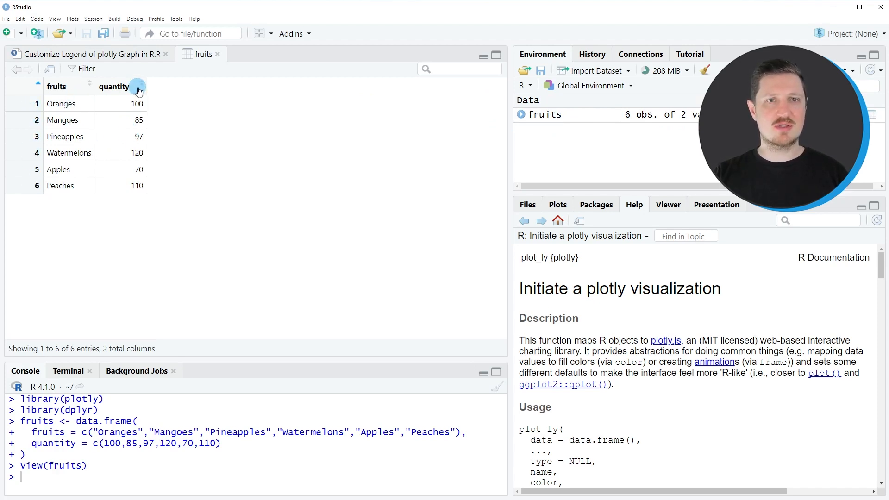
mouse_move(108, 169)
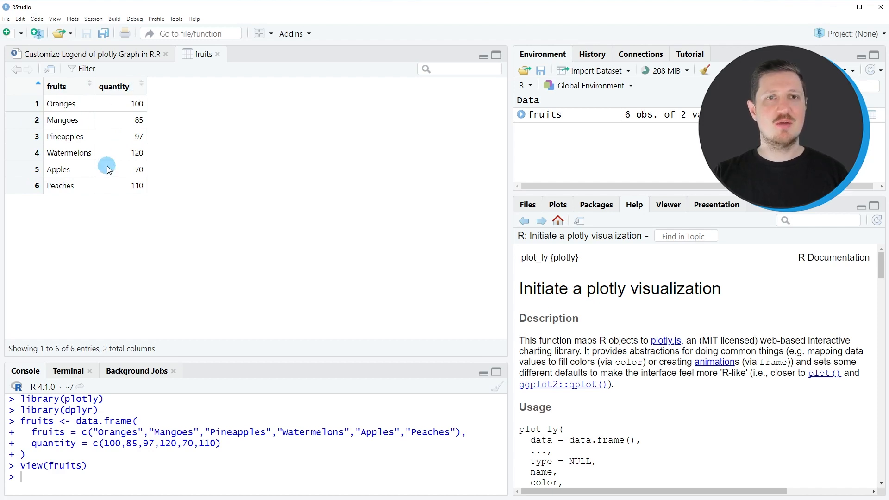
mouse_move(73, 120)
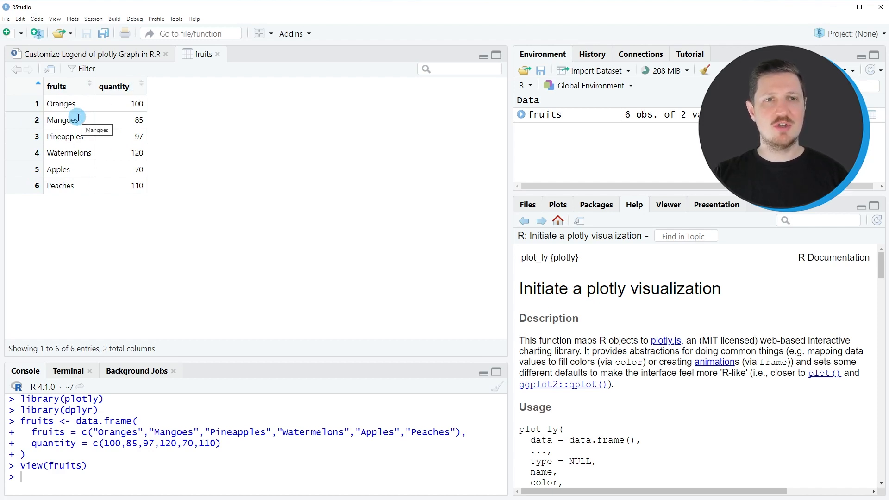
mouse_move(130, 104)
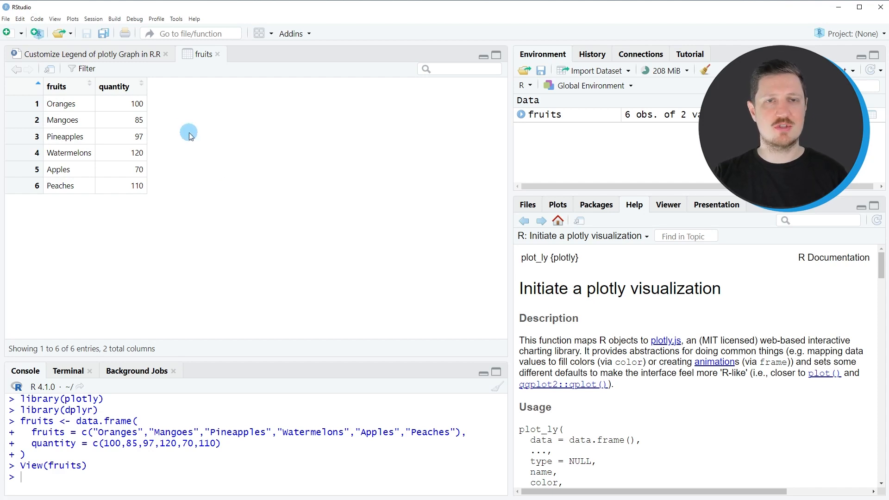
- In the script, run the fig <- fruits |> plot_ly(...) |> layout(...) code titled 'A Fruity Bar Plot'
click(101, 54)
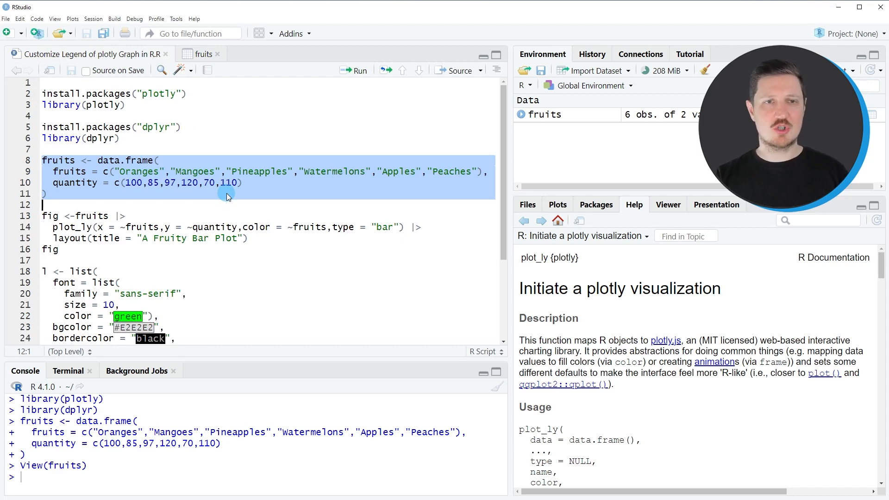
click(57, 238)
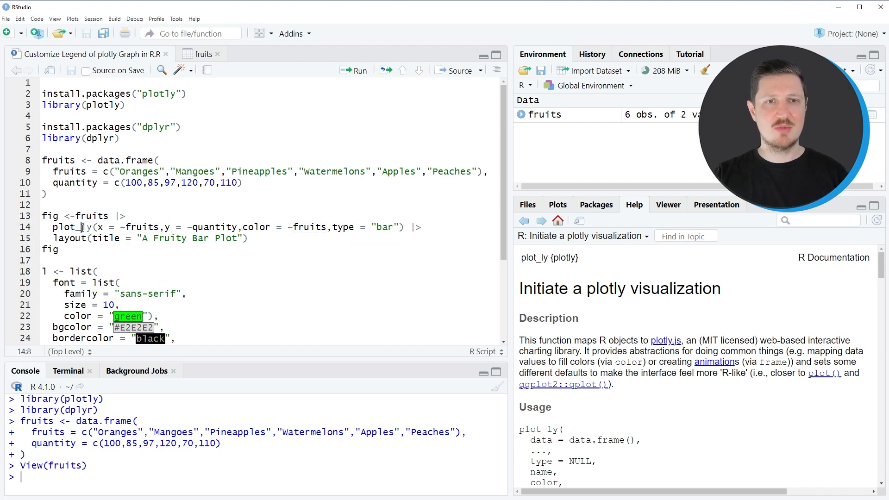
double_click(72, 226)
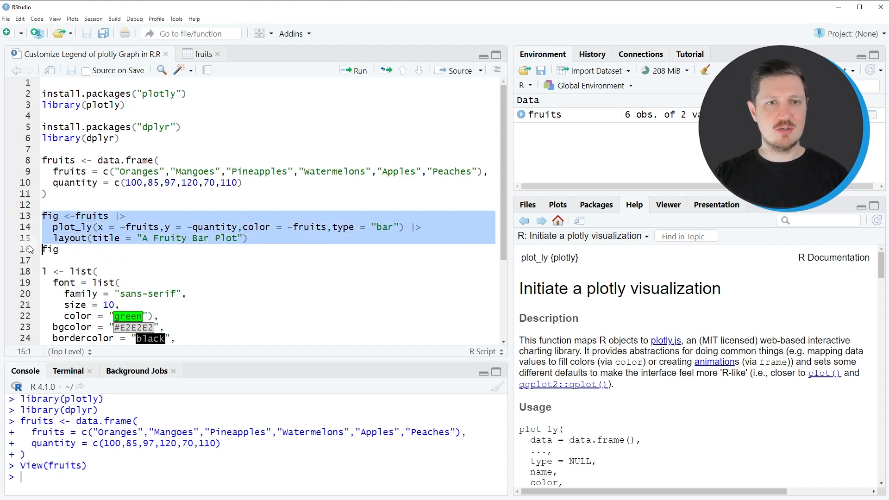
click(356, 70)
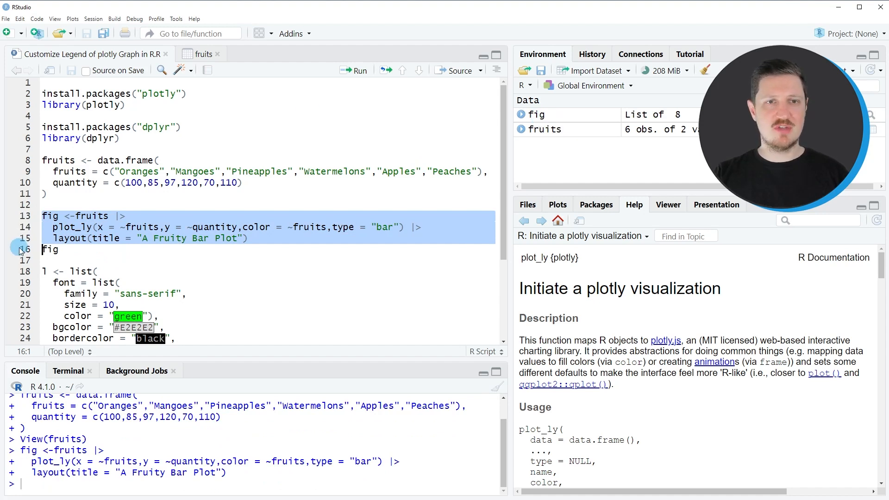
- Run the fig line to render the fruit bar chart in the Viewer
click(49, 249)
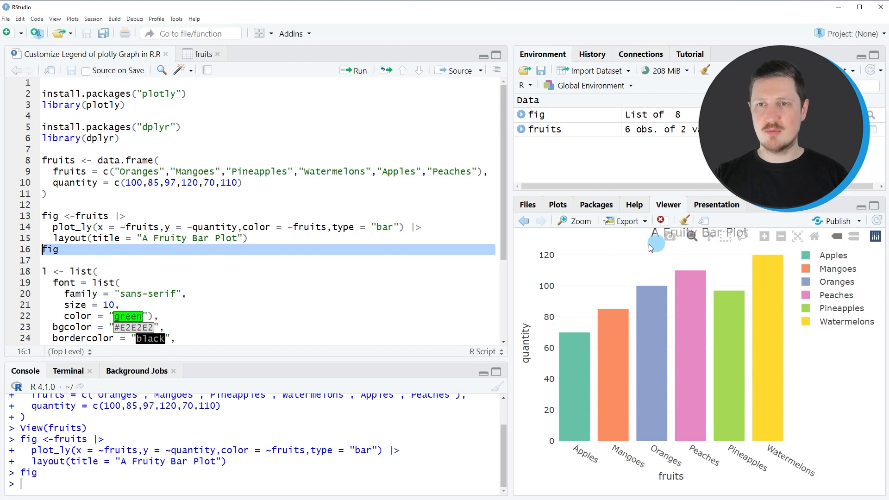
mouse_move(849, 411)
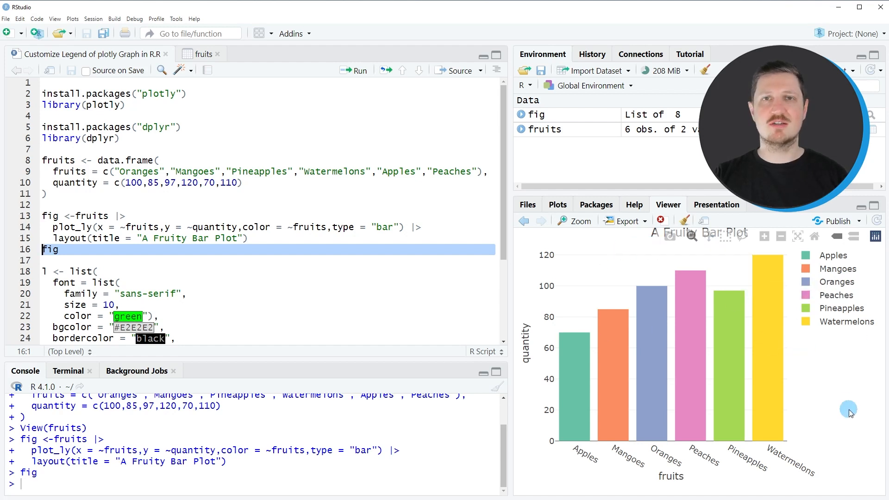
mouse_move(846, 412)
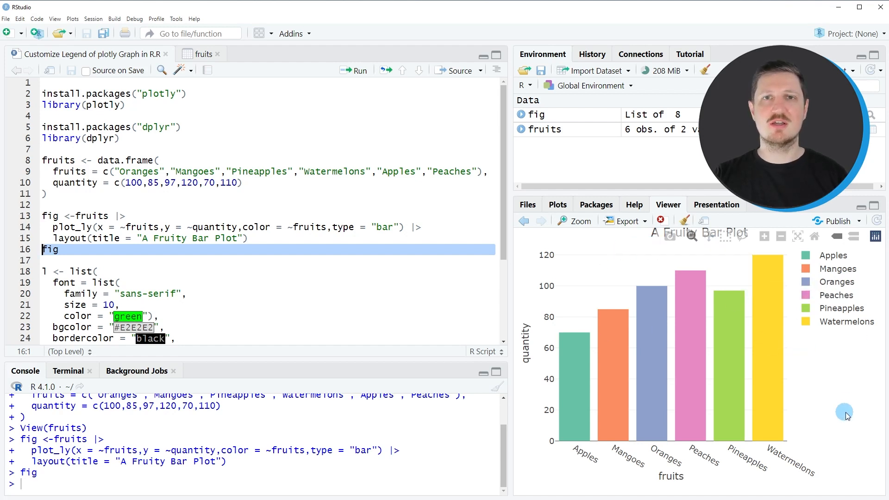
mouse_move(584, 387)
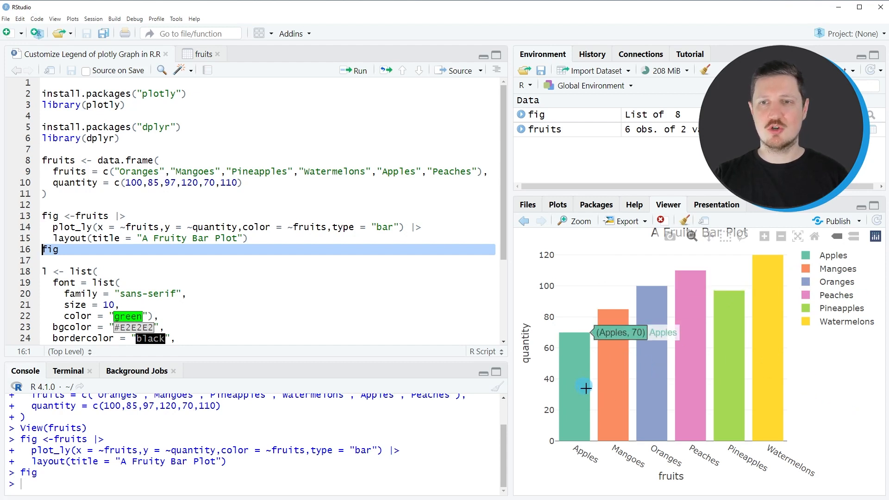
mouse_move(752, 401)
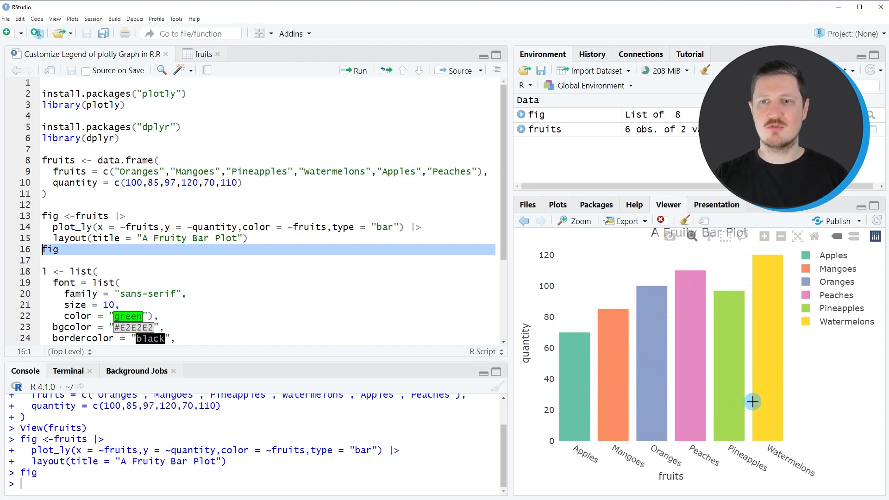
mouse_move(705, 334)
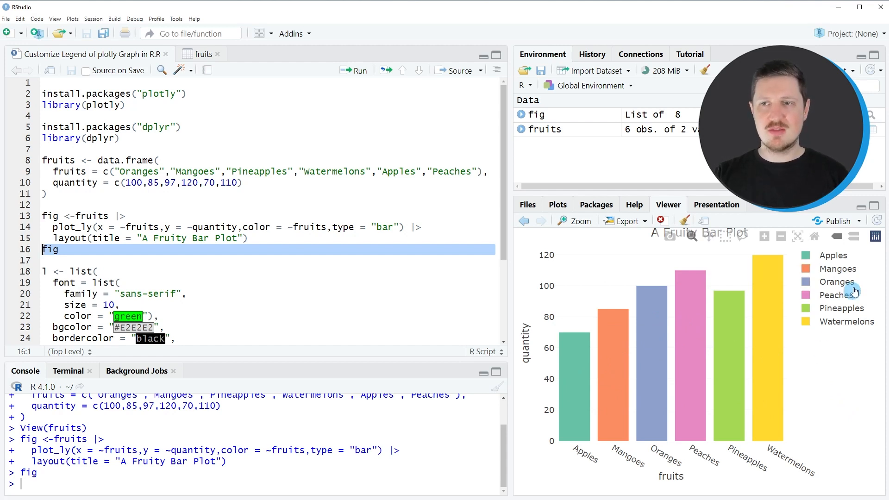
mouse_move(843, 337)
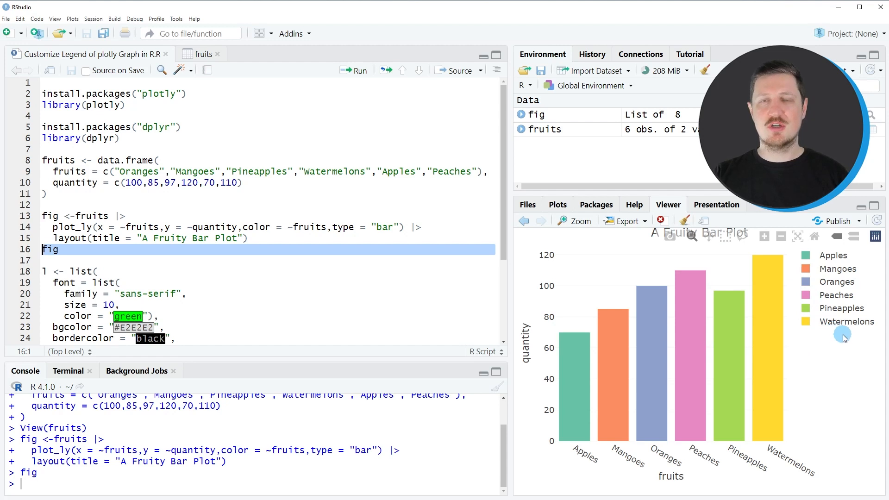
mouse_move(844, 354)
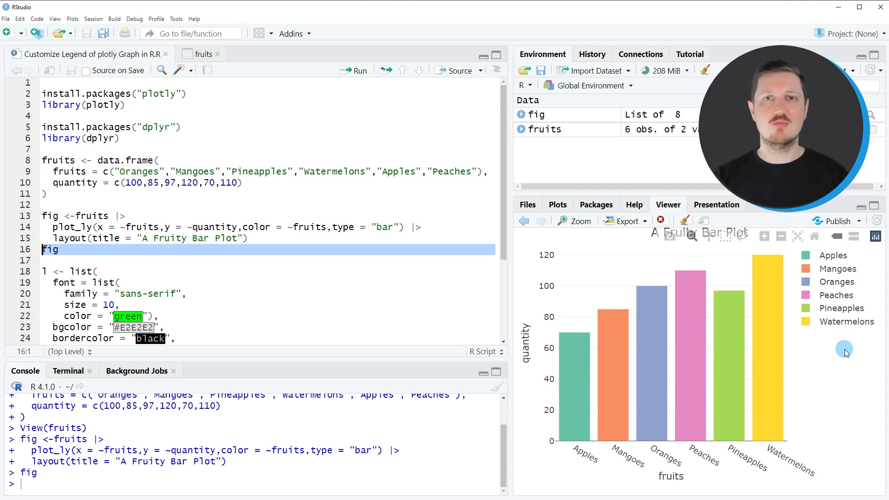
mouse_move(745, 322)
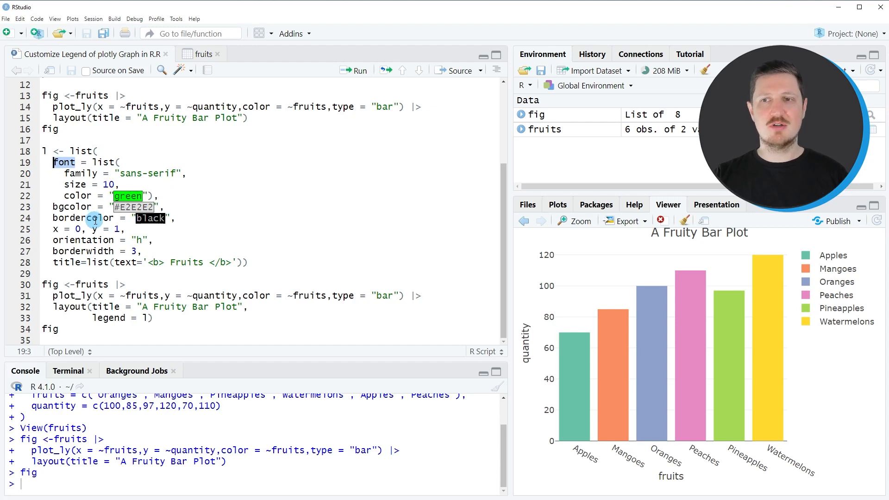
- Run lines 18–28 defining l: green font, grey background, black border, horizontal, bold Fruits title
click(81, 207)
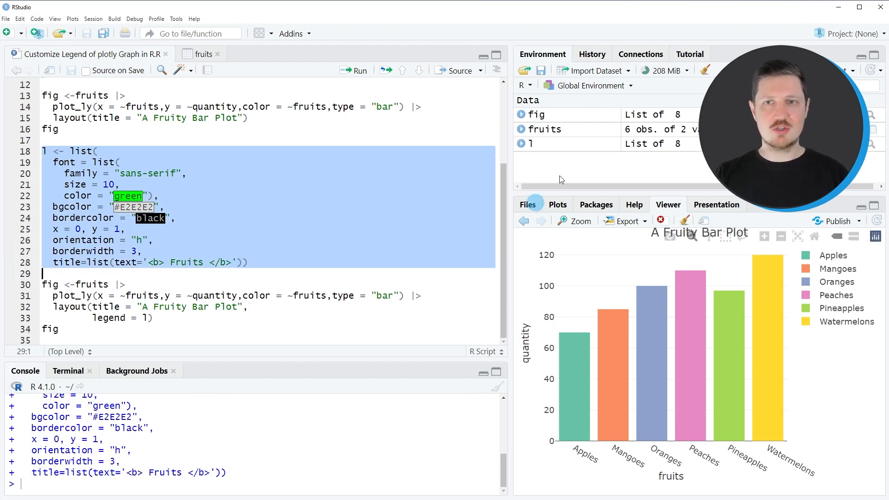
mouse_move(538, 143)
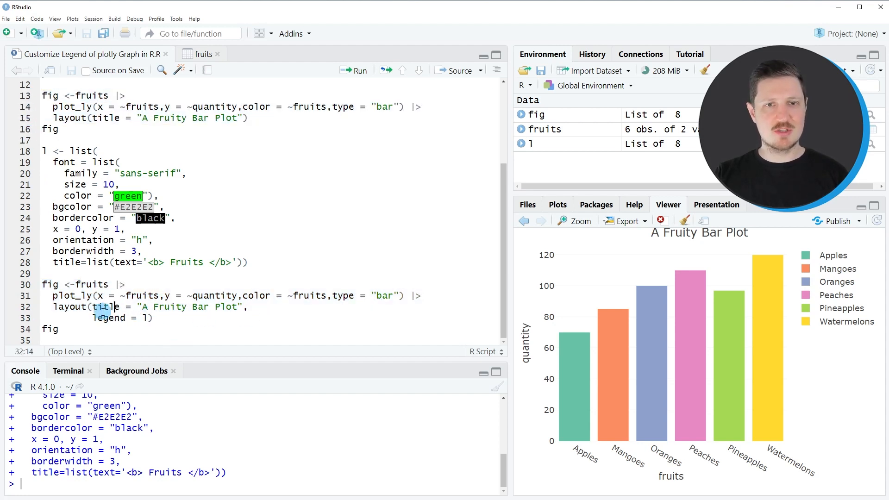
- Run lines 30–33 rebuilding fig with layout(legend = l)
click(92, 318)
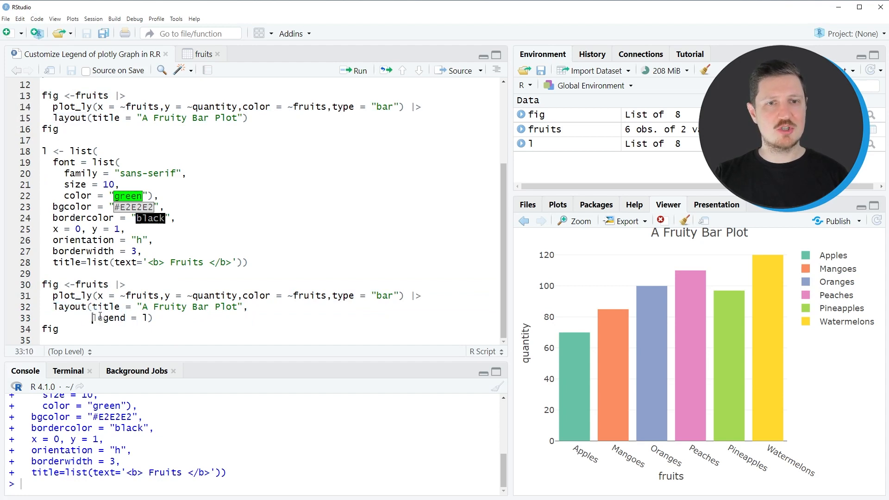
double_click(121, 317)
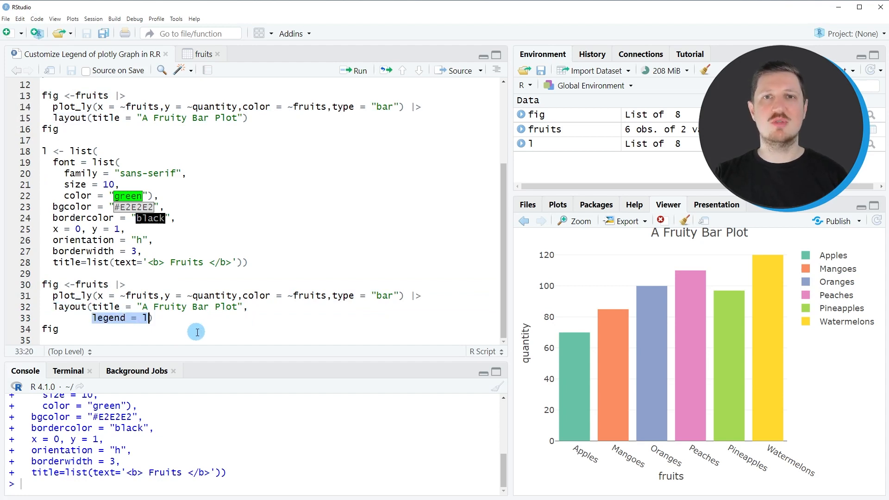
mouse_move(116, 185)
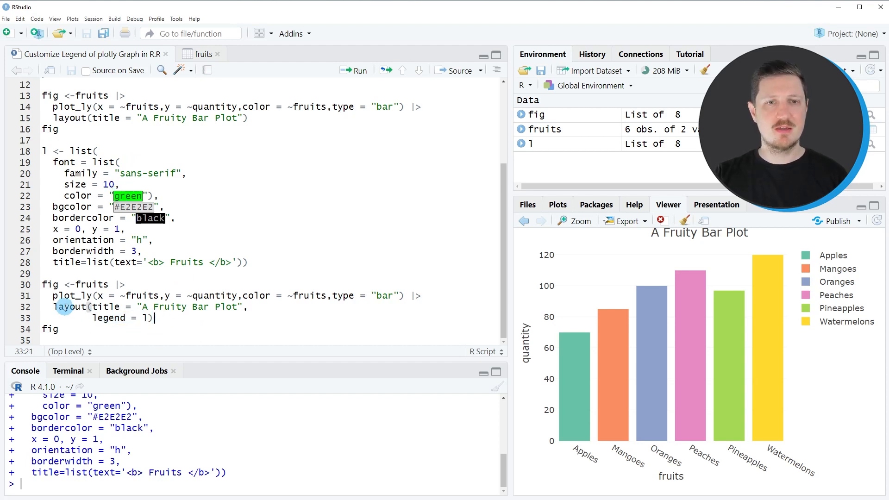
drag(41, 284, 153, 318)
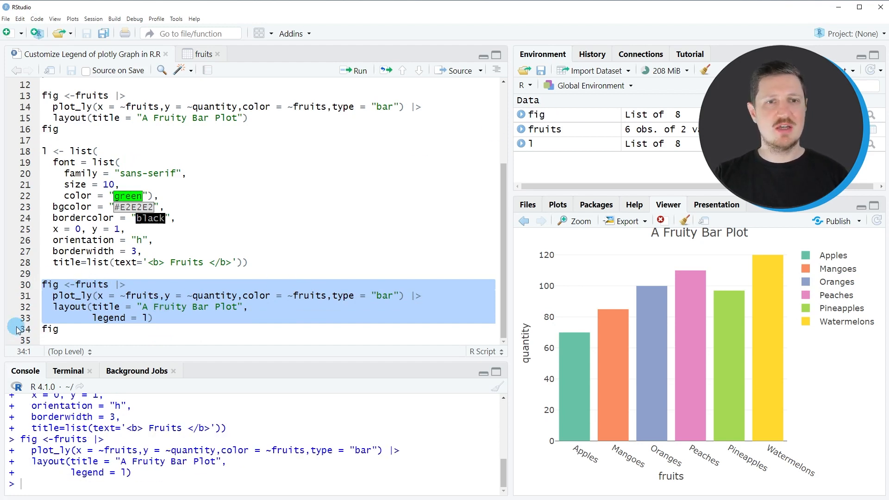
- Run the fig line to draw the chart with the restyled horizontal legend
click(69, 329)
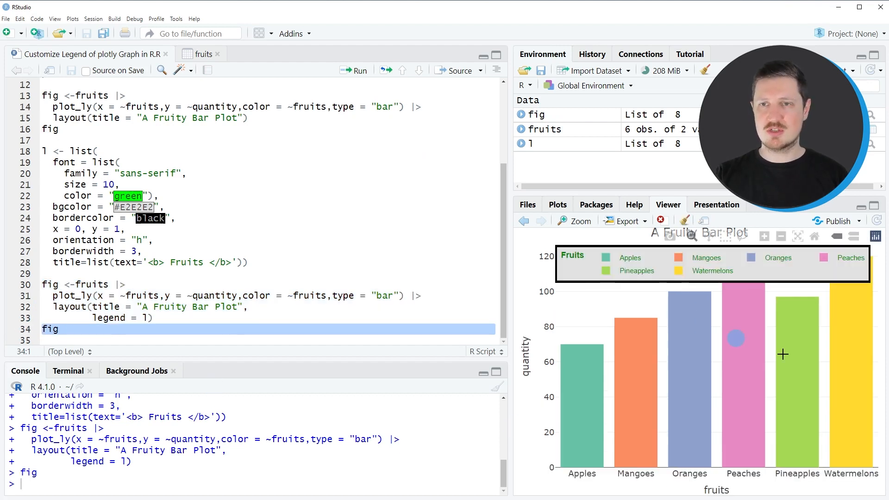
mouse_move(595, 338)
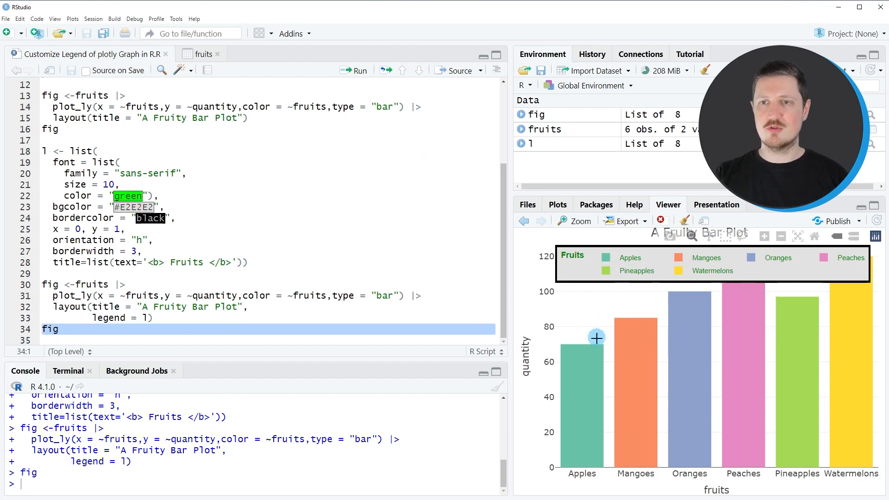
mouse_move(797, 316)
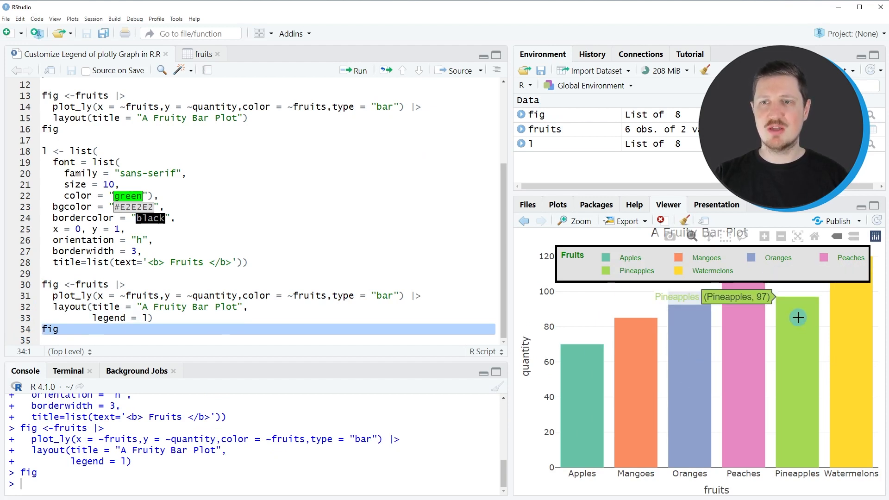
mouse_move(780, 267)
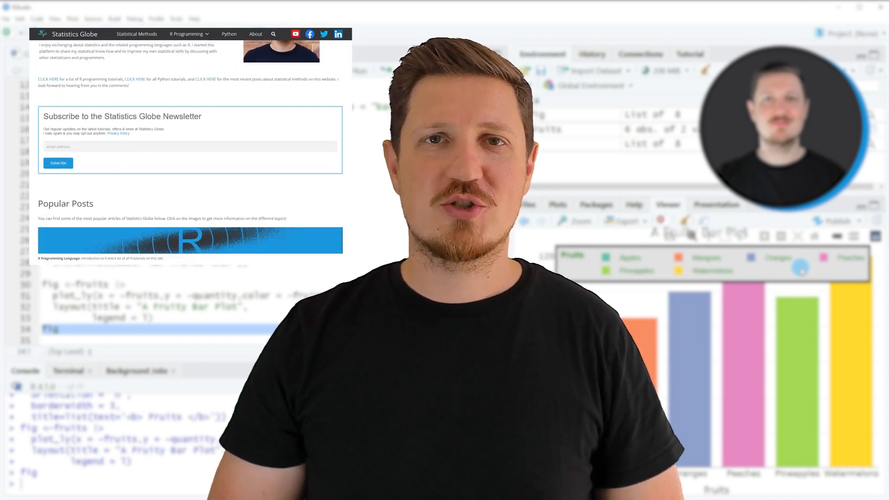
- Go from the Statistics Globe homepage via R Programming to Graphics in R and scroll the page
scroll(down, 3)
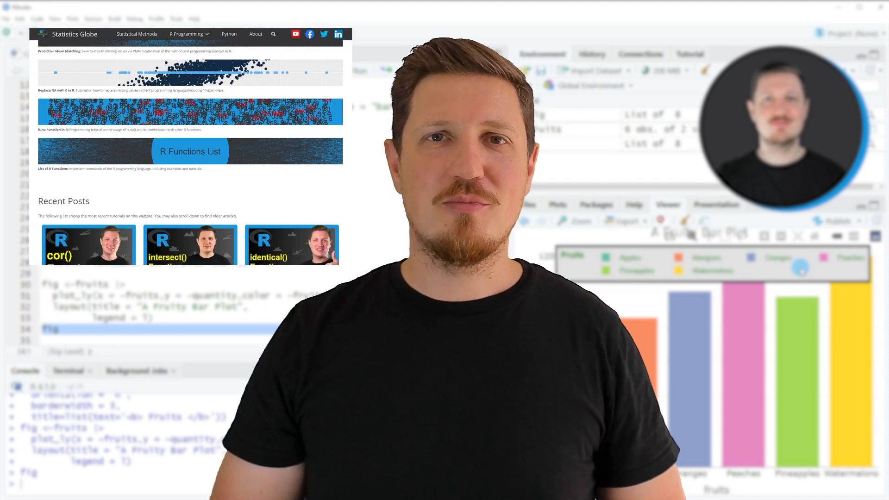
scroll(down, 3)
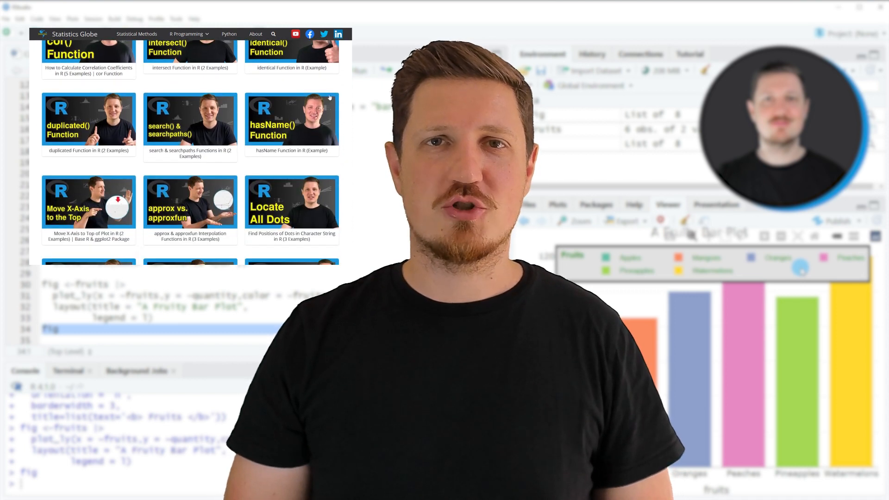
click(189, 34)
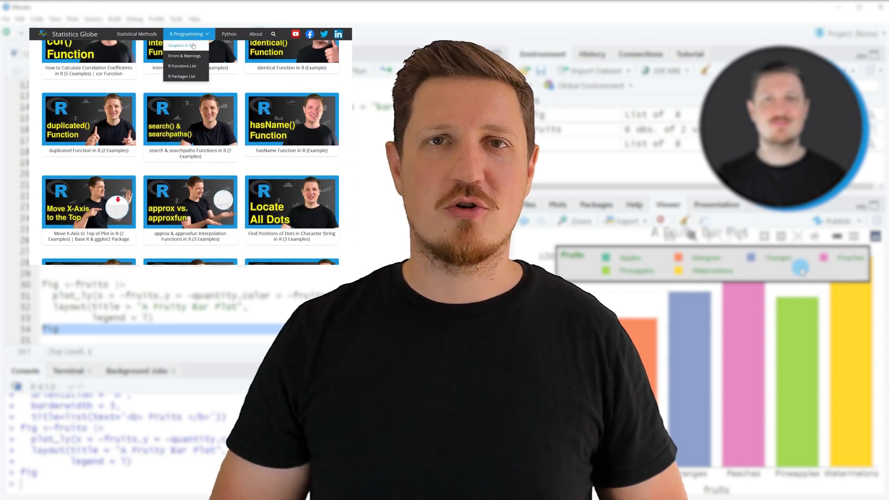
click(180, 46)
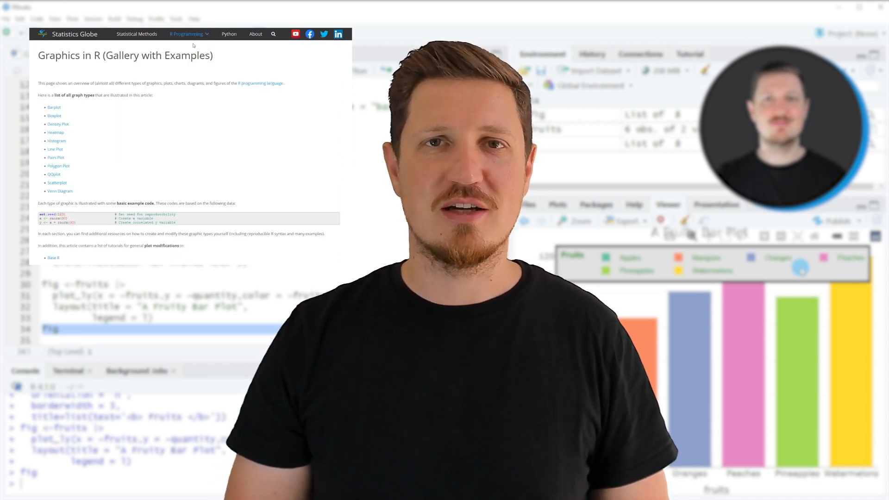
scroll(down, 3)
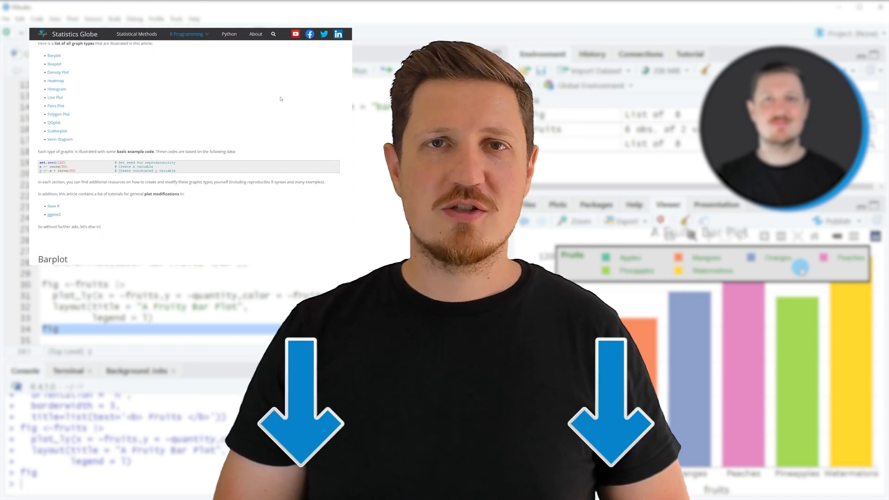
scroll(down, 3)
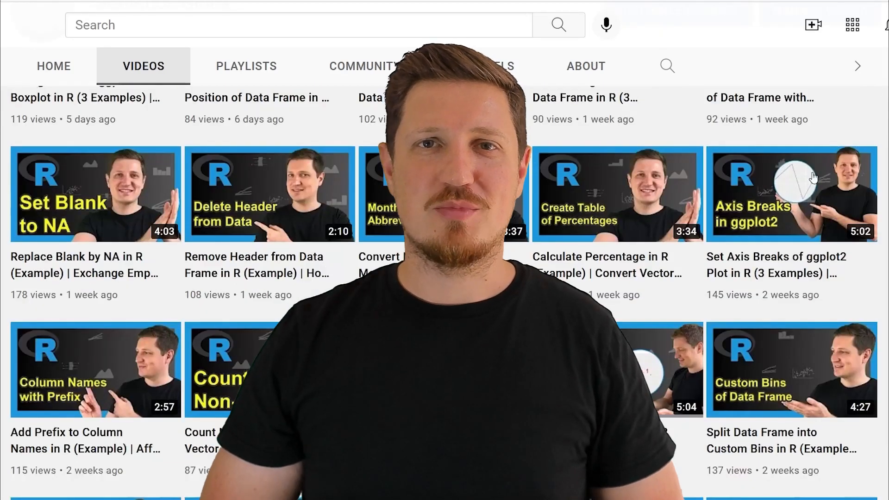
scroll(down, 3)
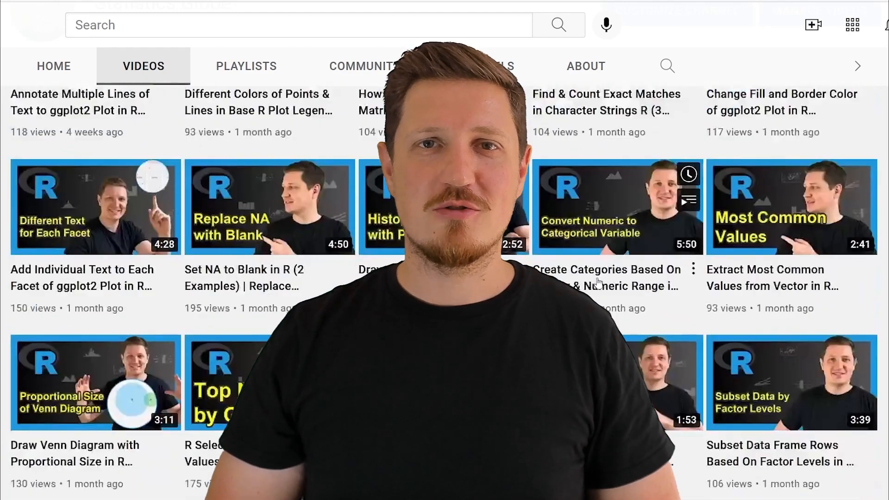
scroll(down, 3)
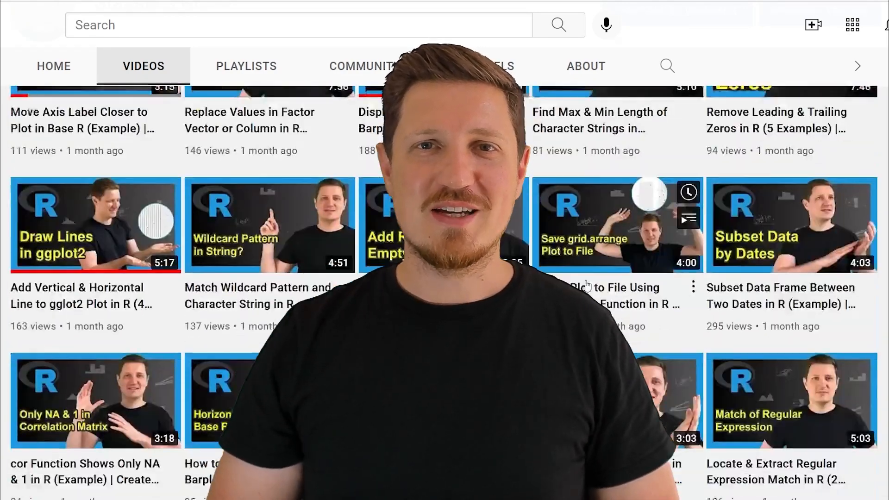
scroll(down, 3)
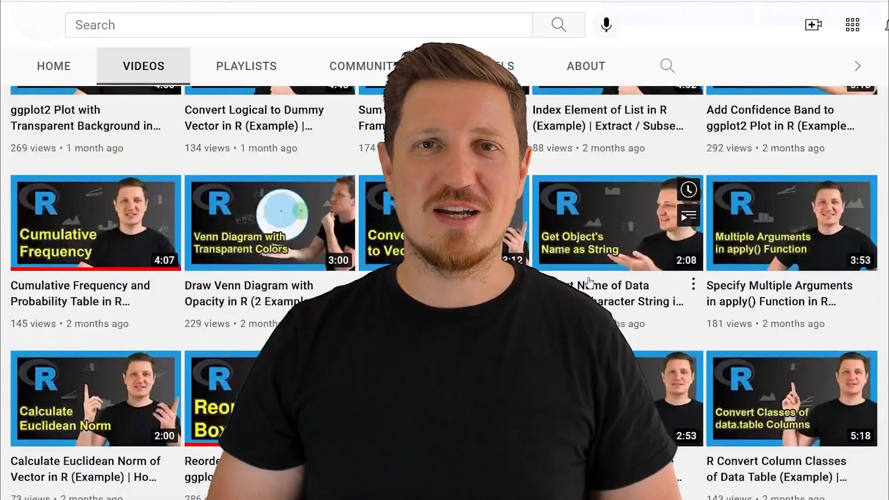